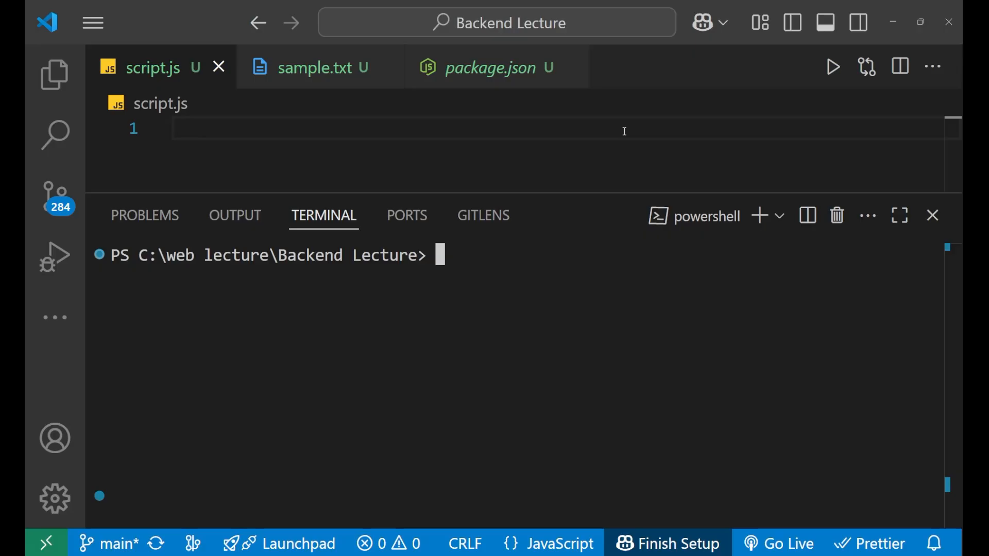
Start an interactive Node session in the terminal
text(node)
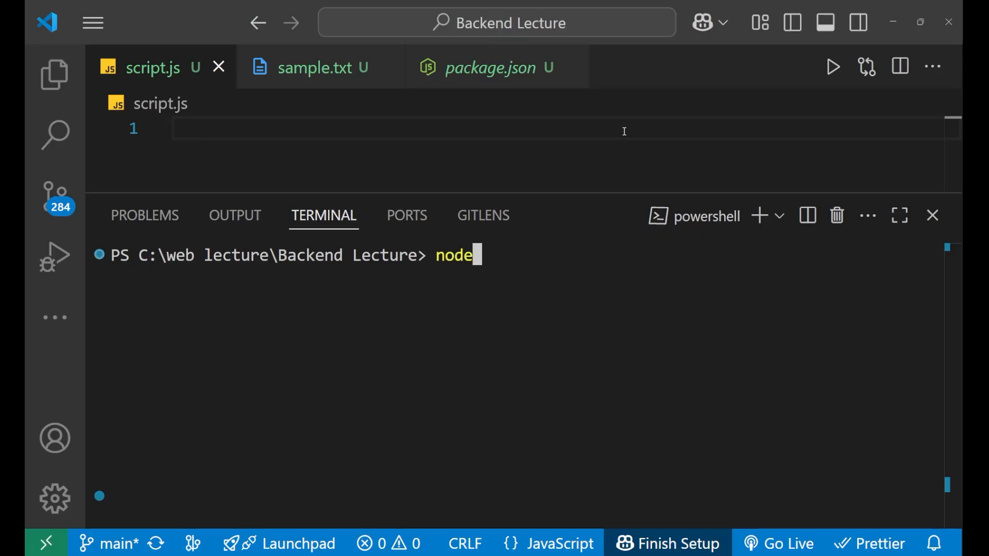
key(Enter)
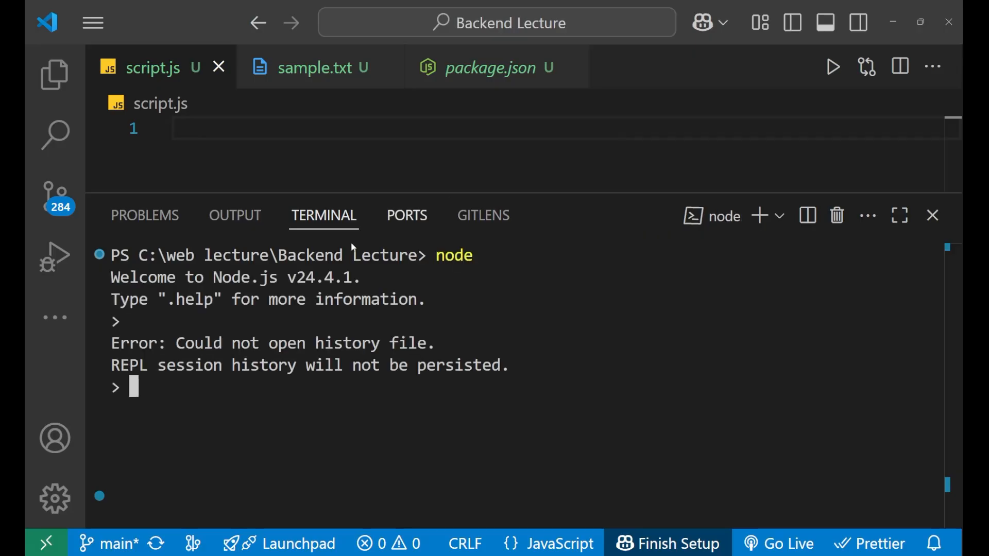
drag(213, 277, 378, 277)
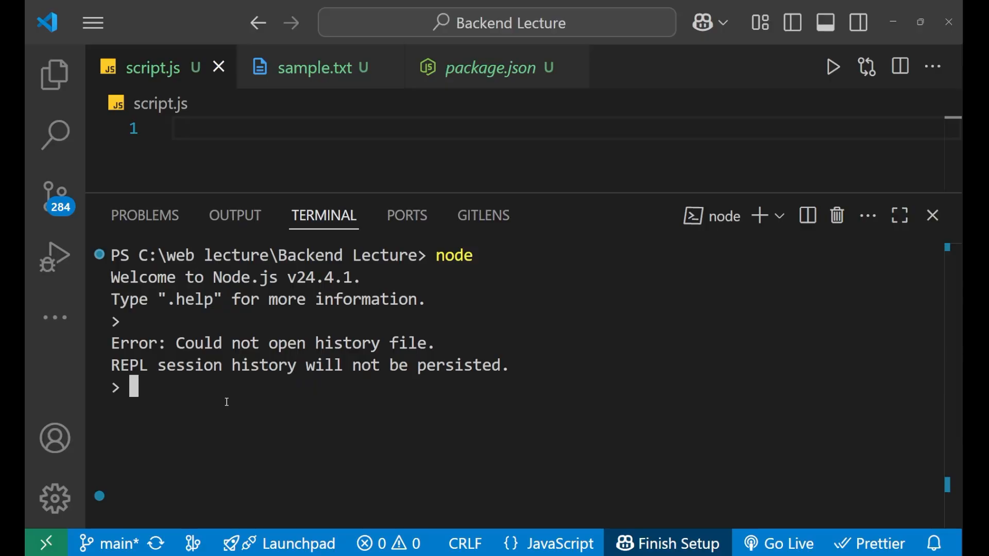
Run console.log("Hey how are you") in the Node session so it prints the message
text(co)
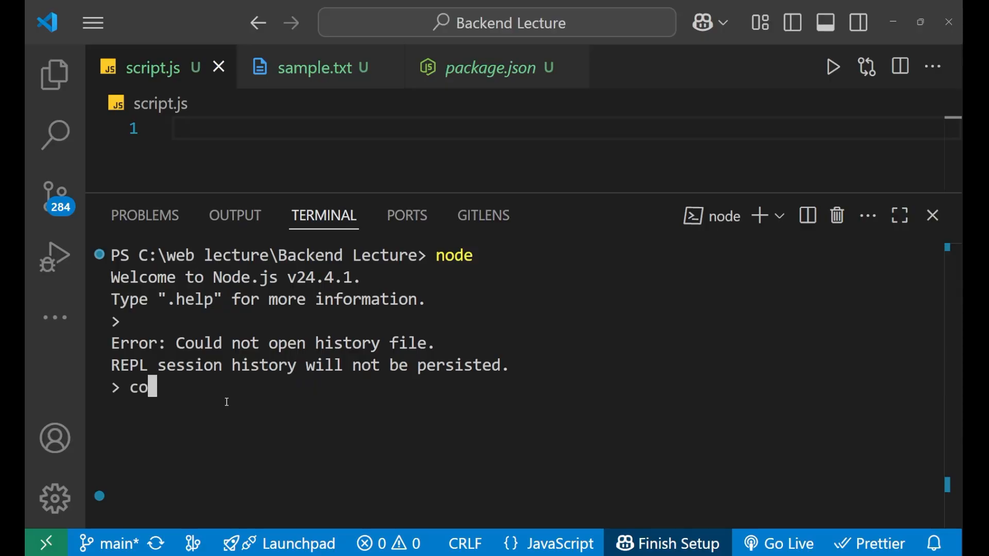
text(nsole)
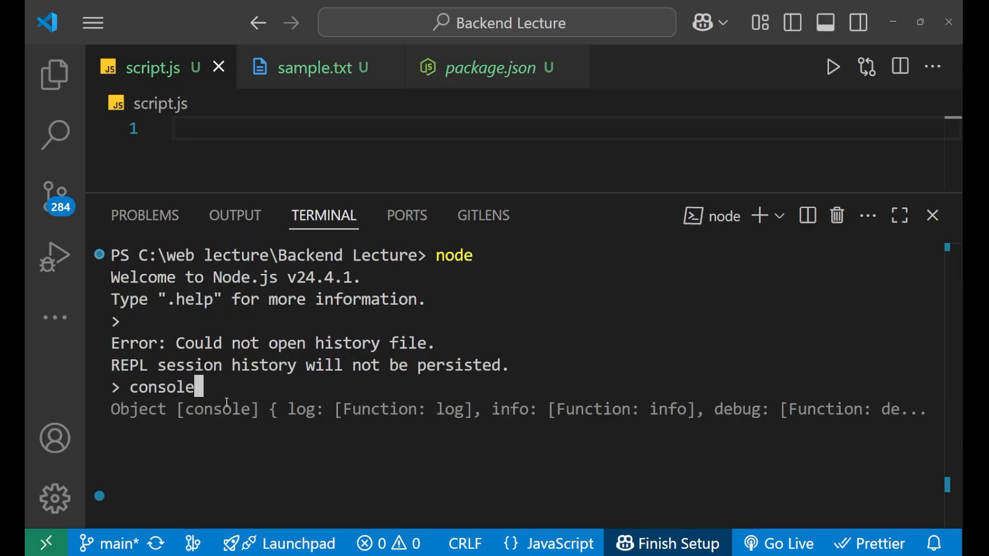
text(.log)
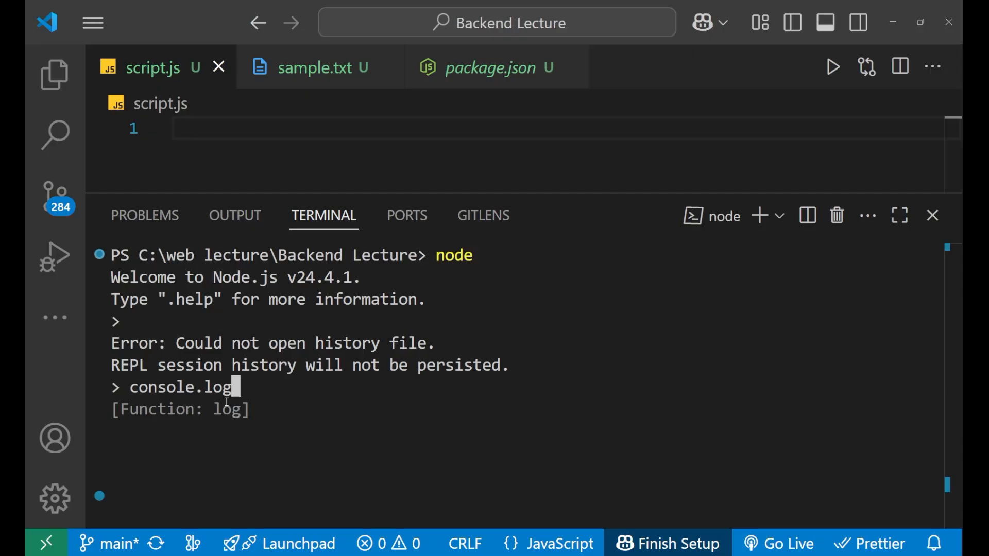
text((")
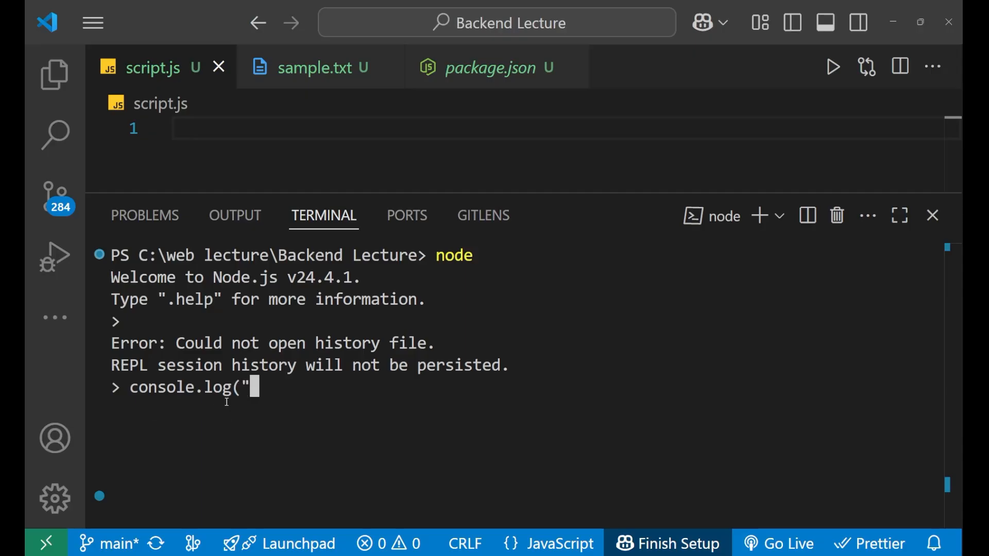
text(Hey how)
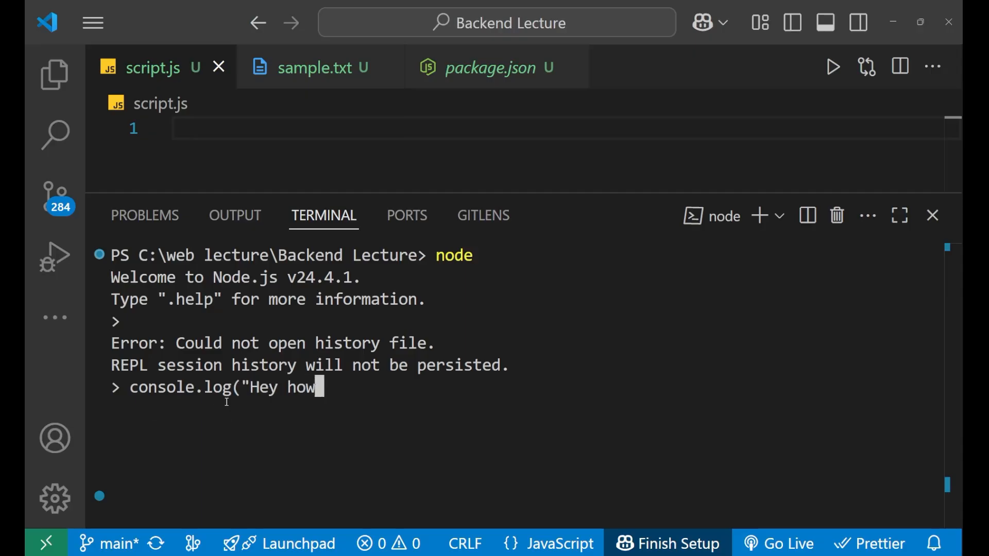
text(are you)
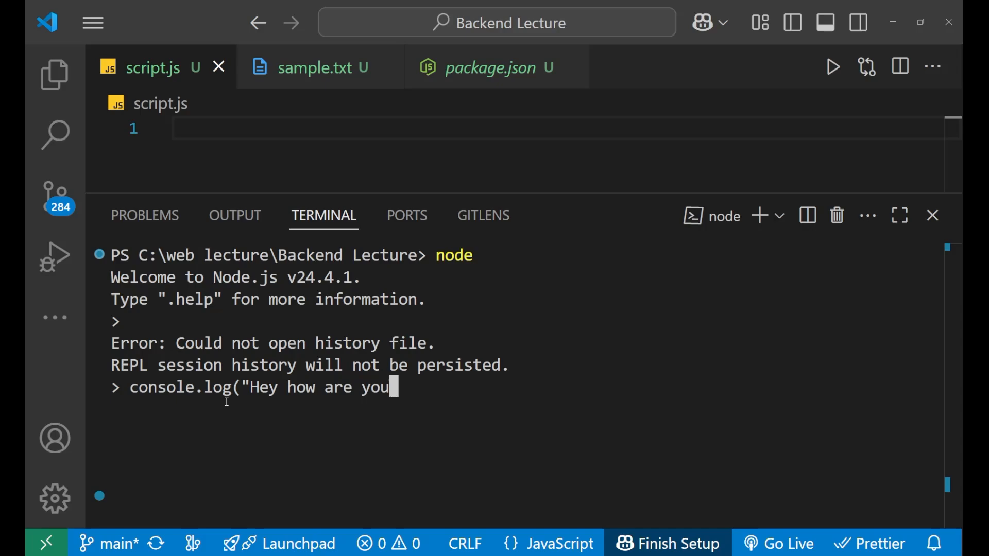
text("))
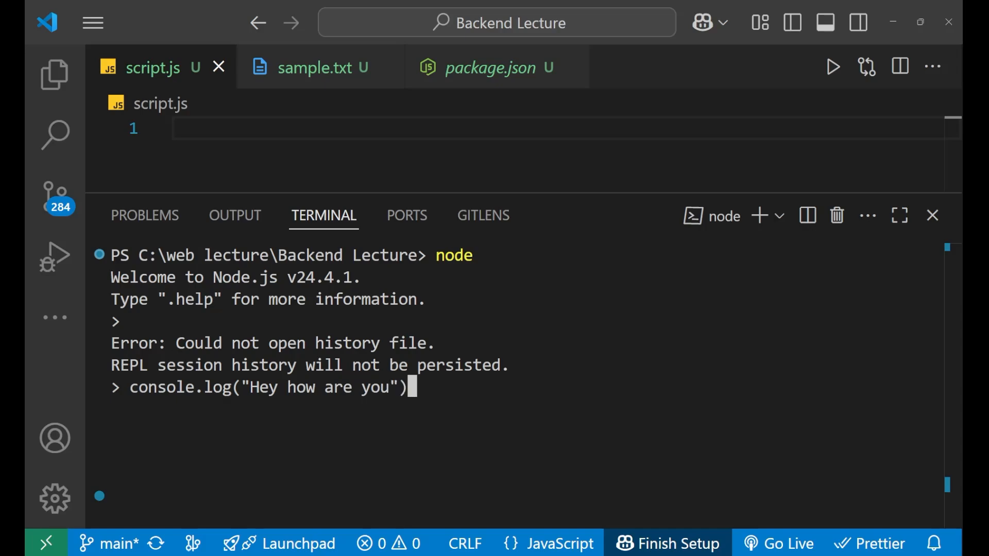
key(Enter)
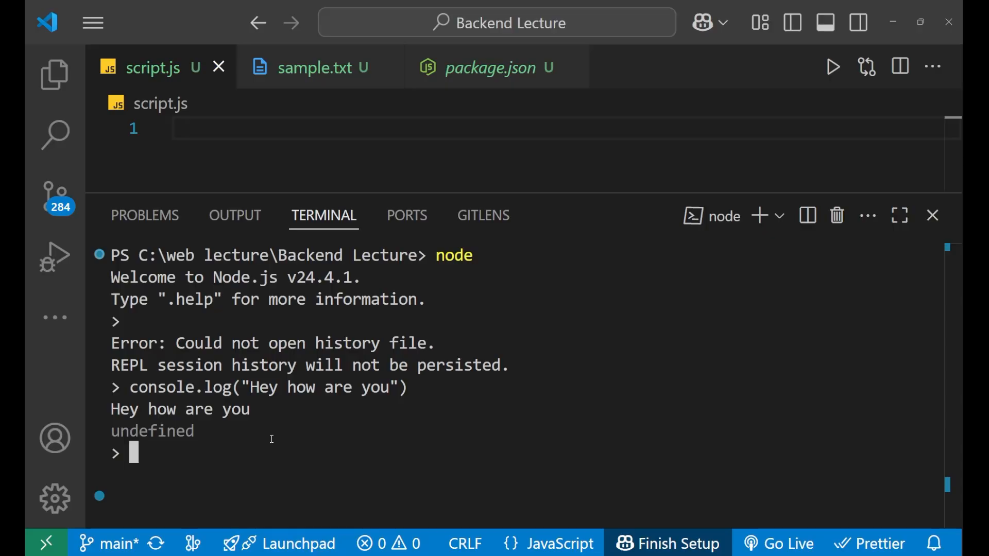
Exit the Node REPL with .exit to return to the PowerShell prompt
double_click(180, 410)
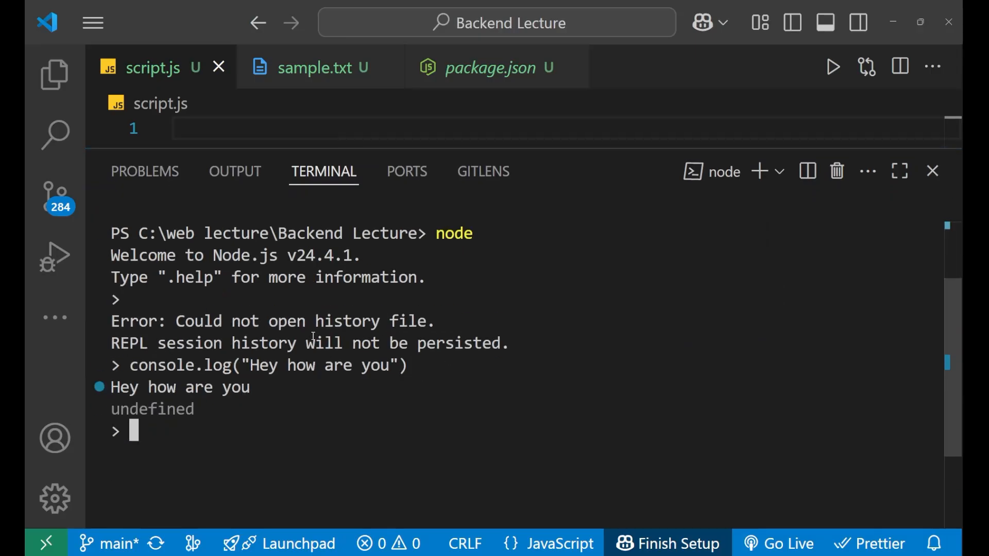
text(.exit)
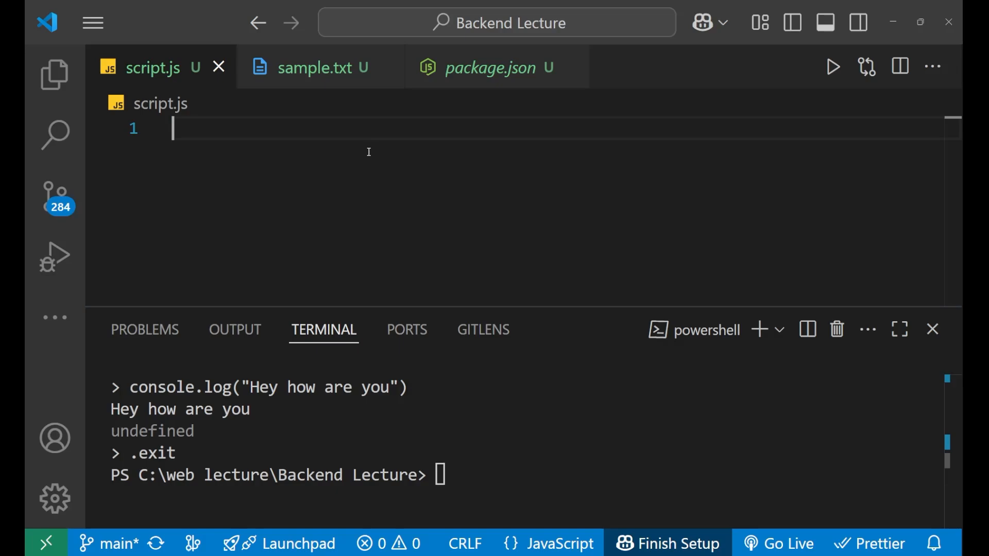
Write console.log("Hey im the best"); in script.js
text(co)
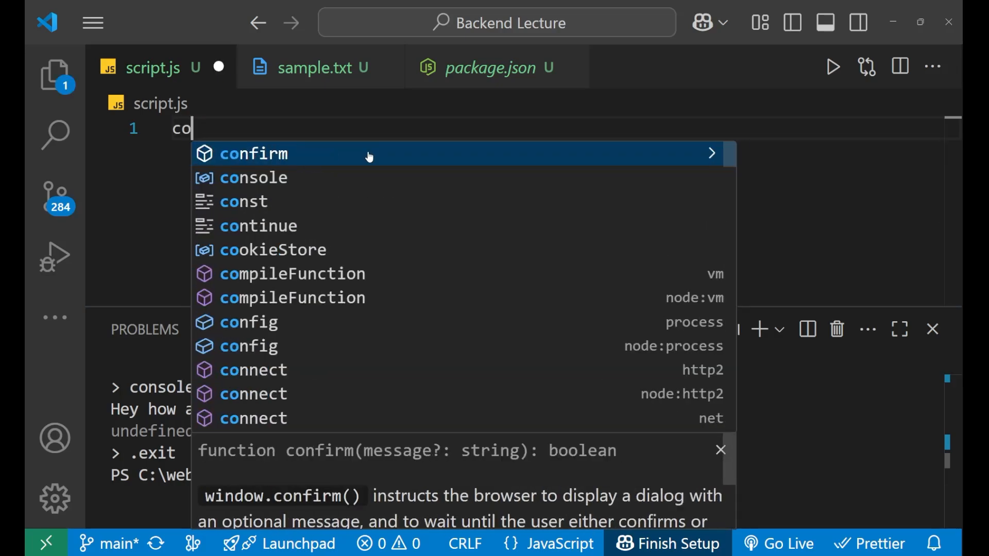
text(nsole.log(")
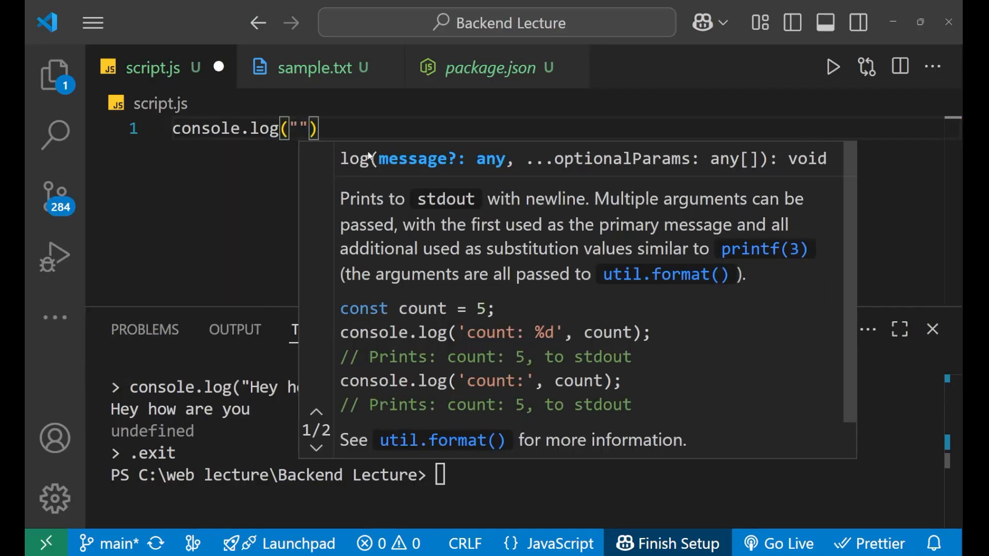
text(H)
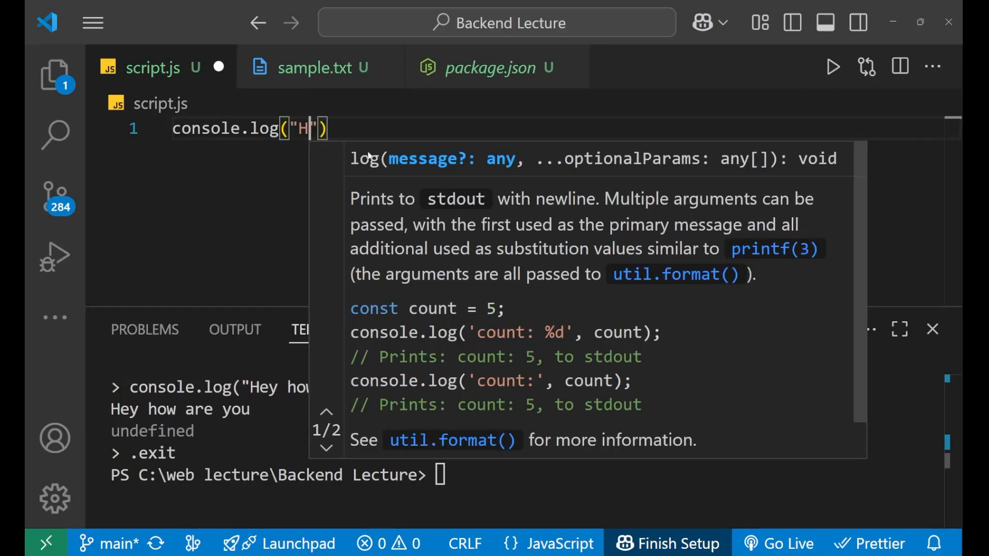
text(ey im)
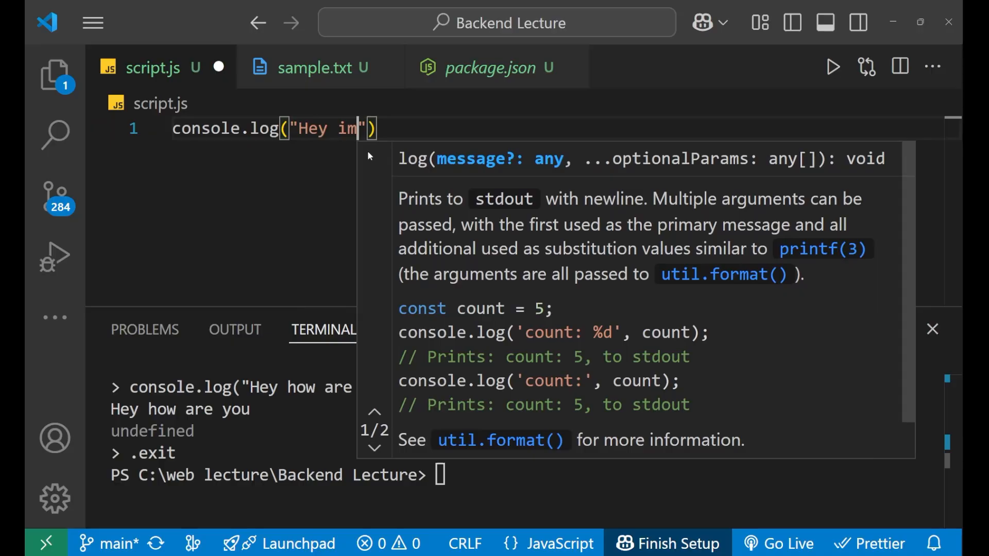
text(the best)
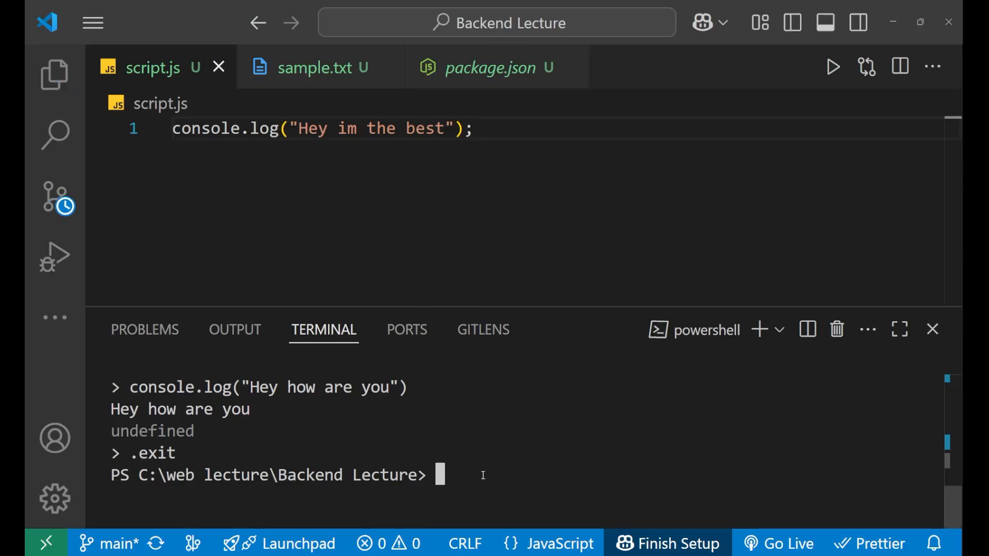
Run node script.js in the terminal so it prints "Hey im the best"
text(node sc)
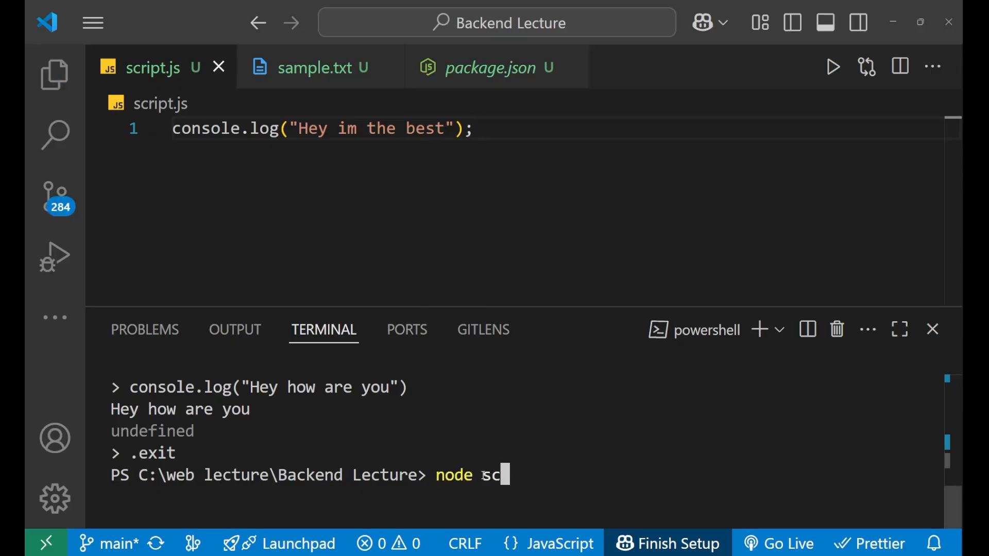
text(ript.js)
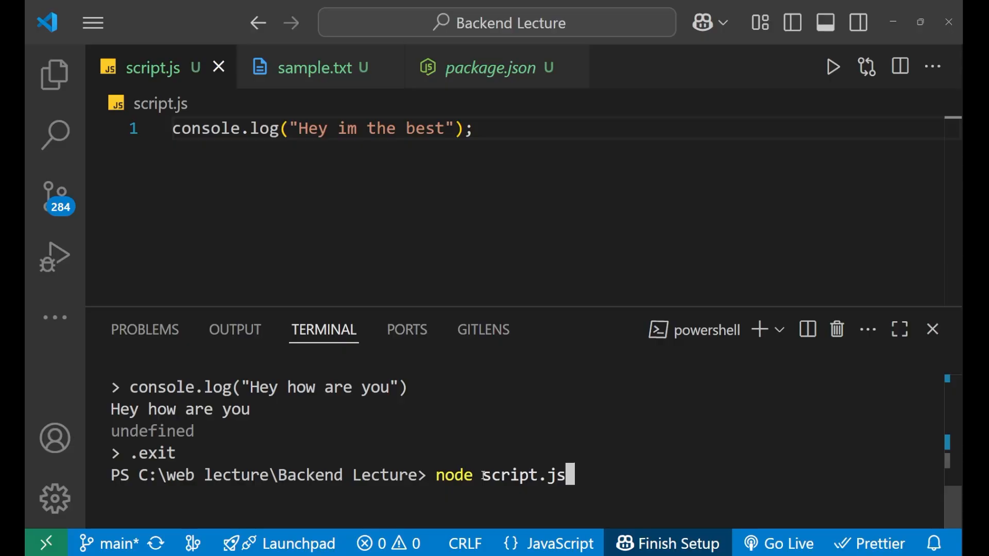
click(54, 76)
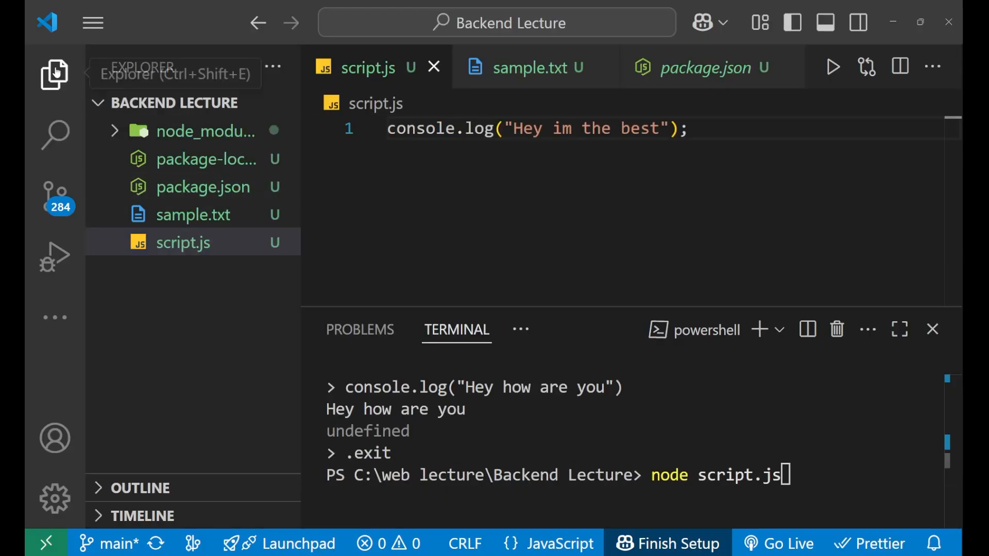
click(52, 74)
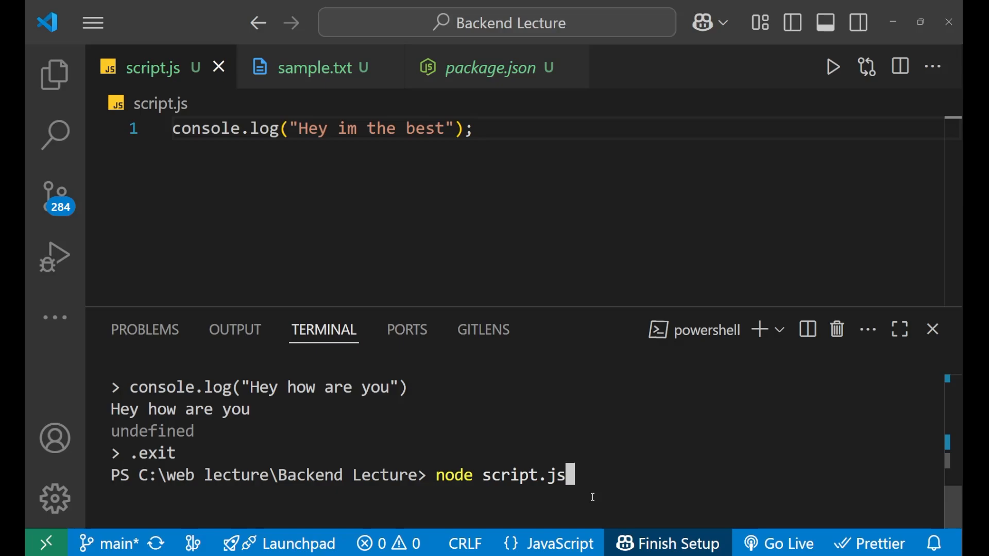
key(Enter)
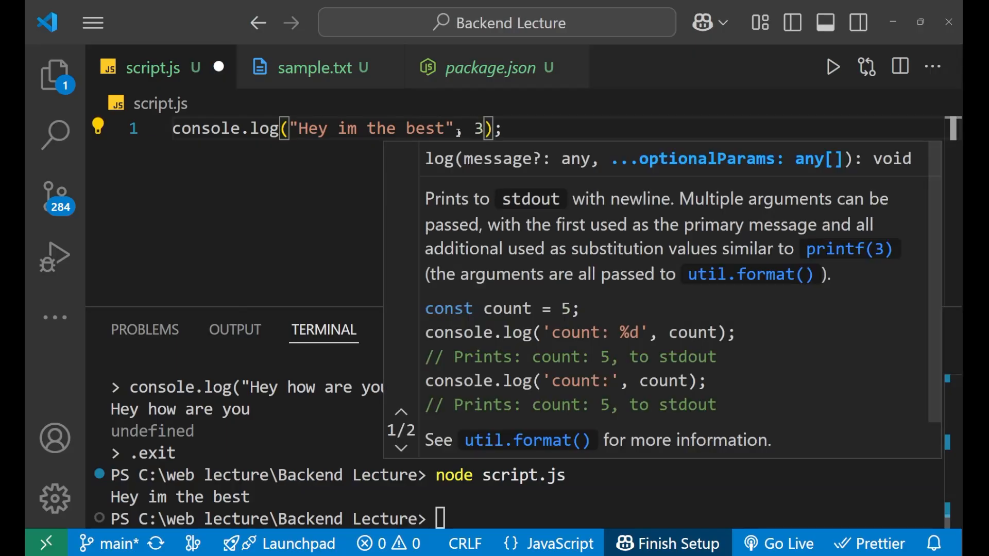
Add 3-1 as a second log argument and rerun node script.js to print "Hey im the best 2"
text(-1)
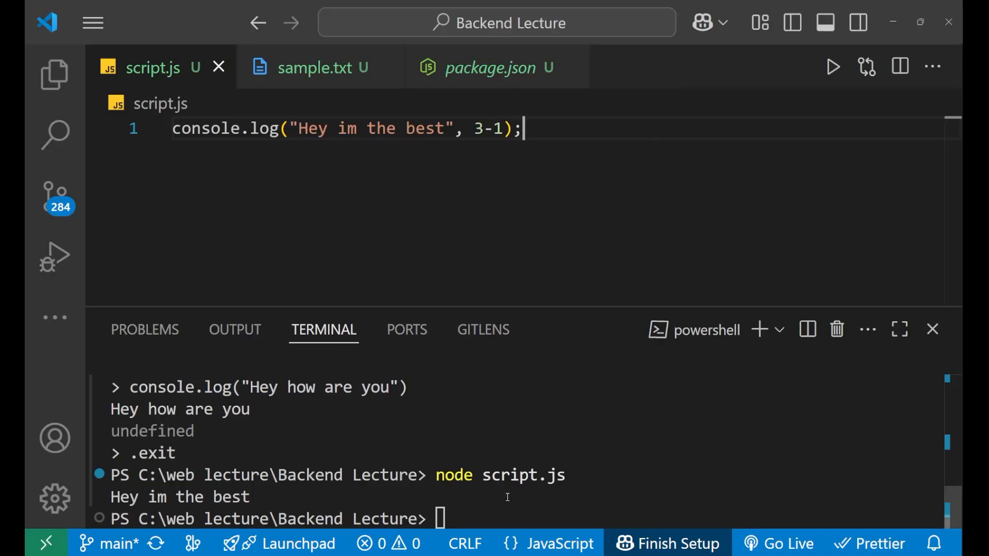
text(node script.js)
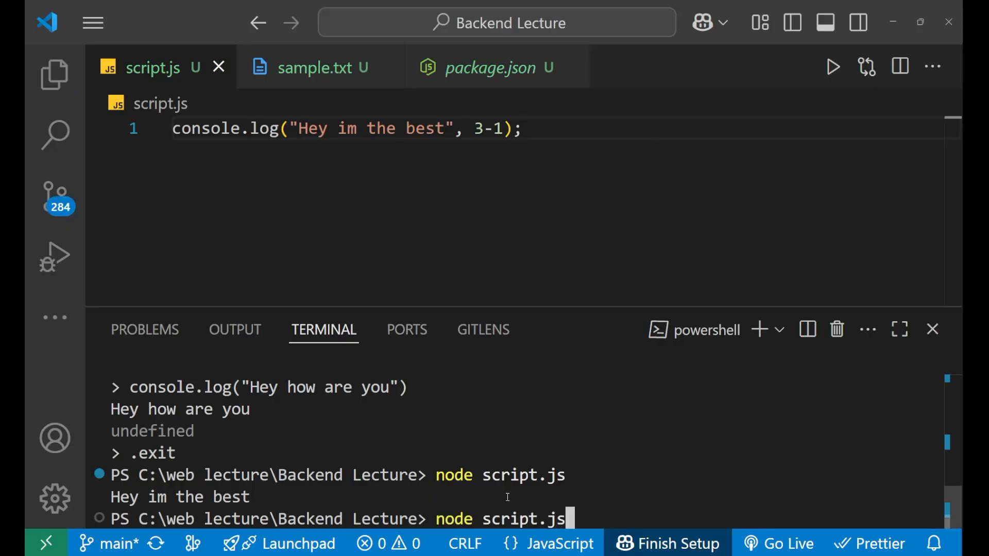
key(Enter)
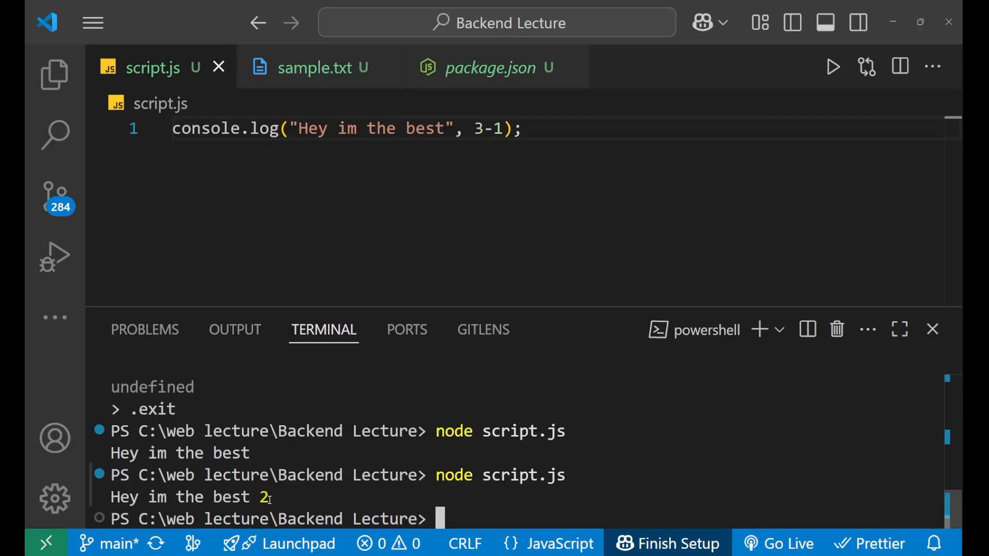
mouse_move(417, 278)
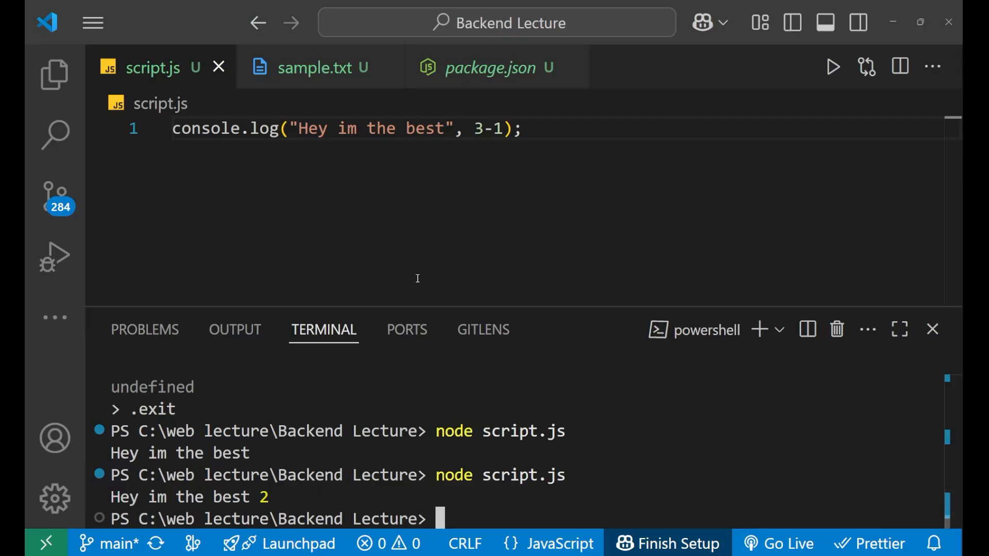